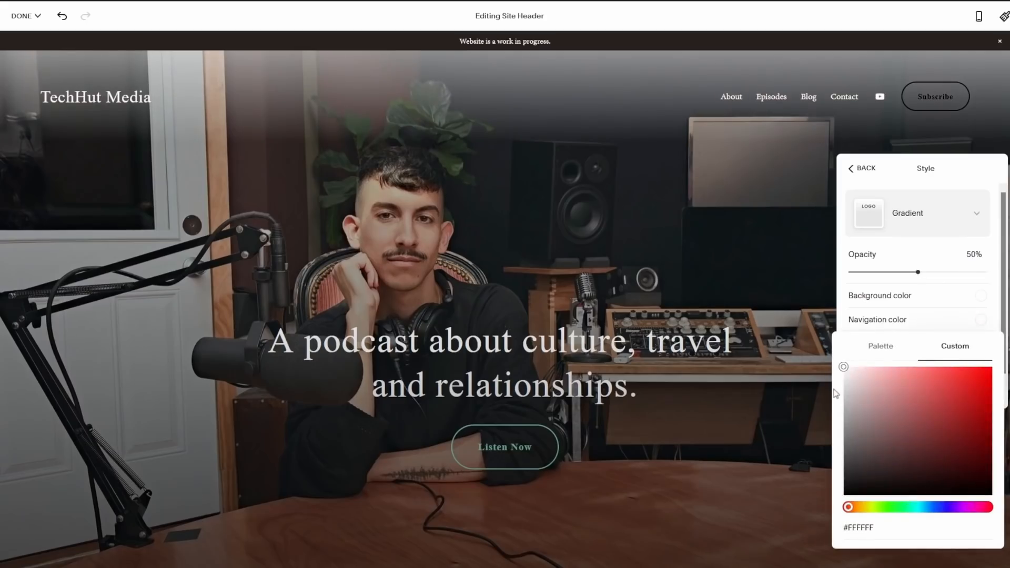
- Set the header navigation links and site title to the teal palette colour
left_click(880, 346)
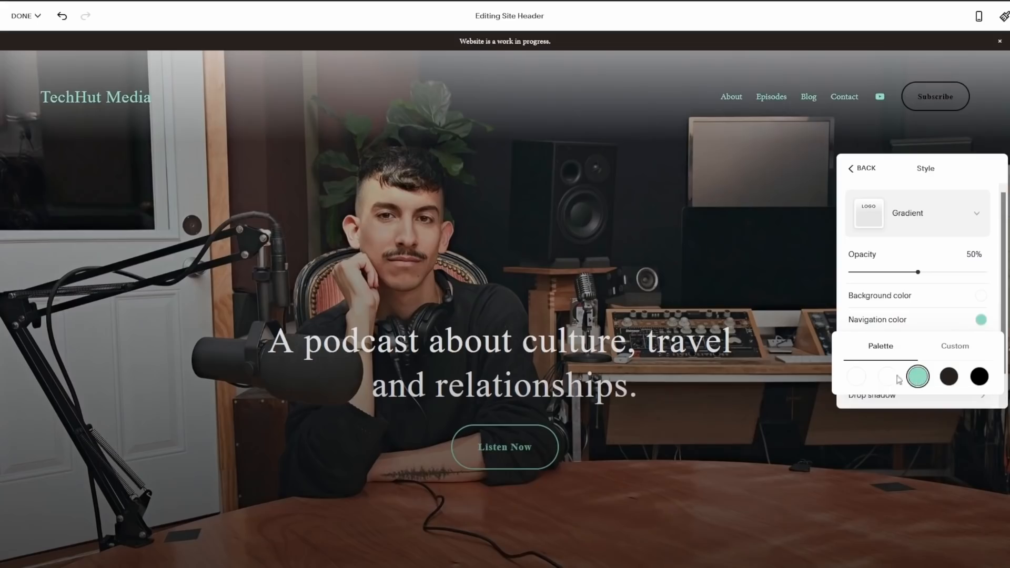
left_click(856, 376)
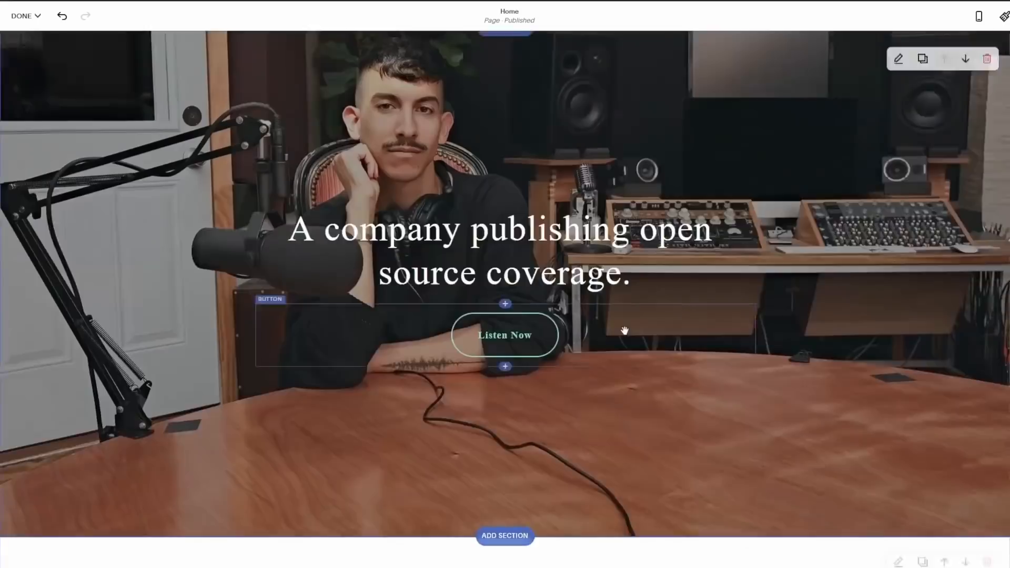
- Exit editing with DONE to preview the homepage with the 'open source coverage' headline
left_click(21, 16)
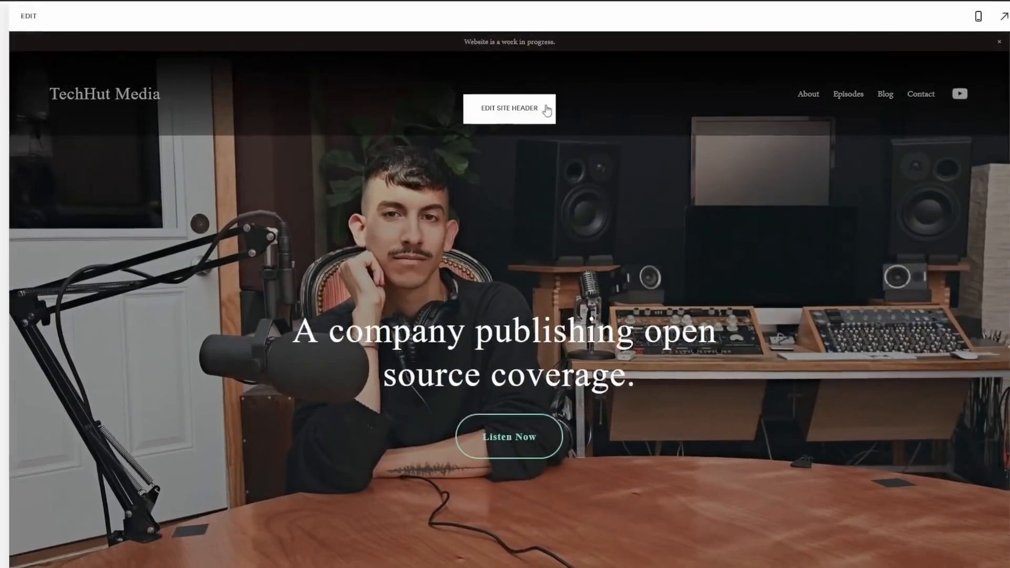